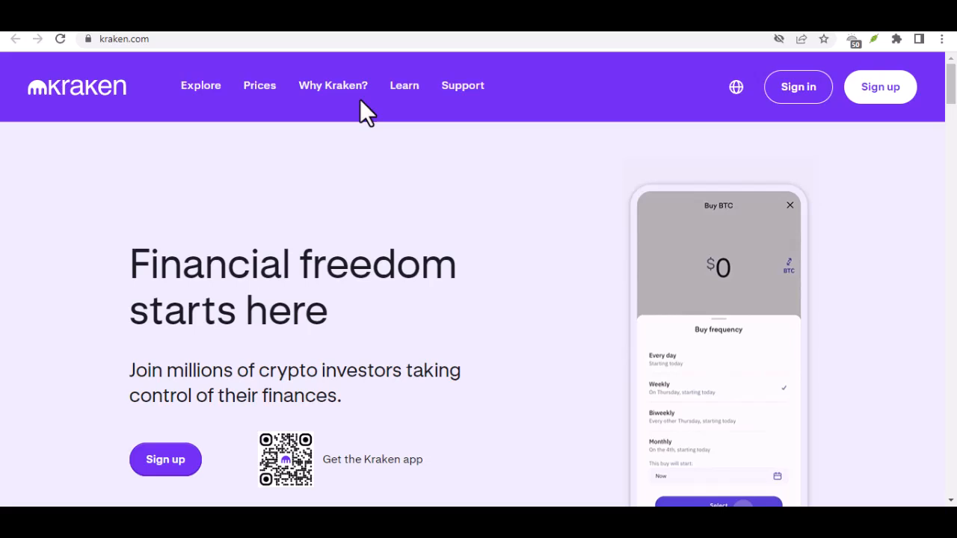
mouse_move(407, 141)
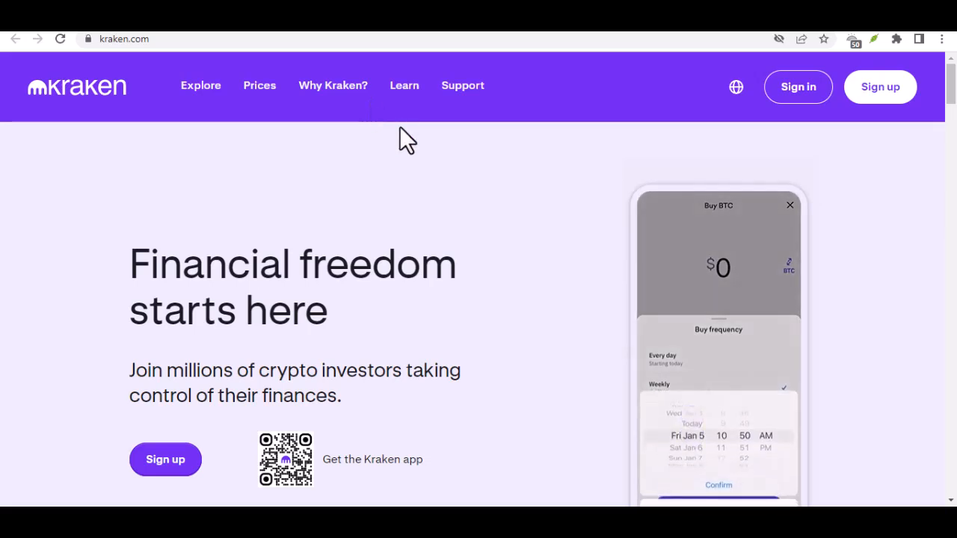
Scroll the homepage slightly past the hero's Sign up and app QR code area.
scroll("up", 3)
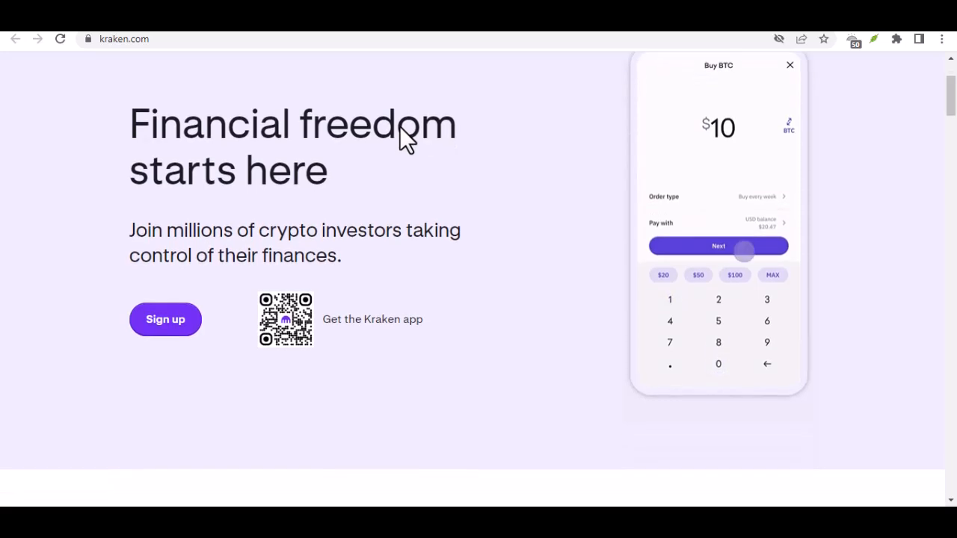
left_click(718, 245)
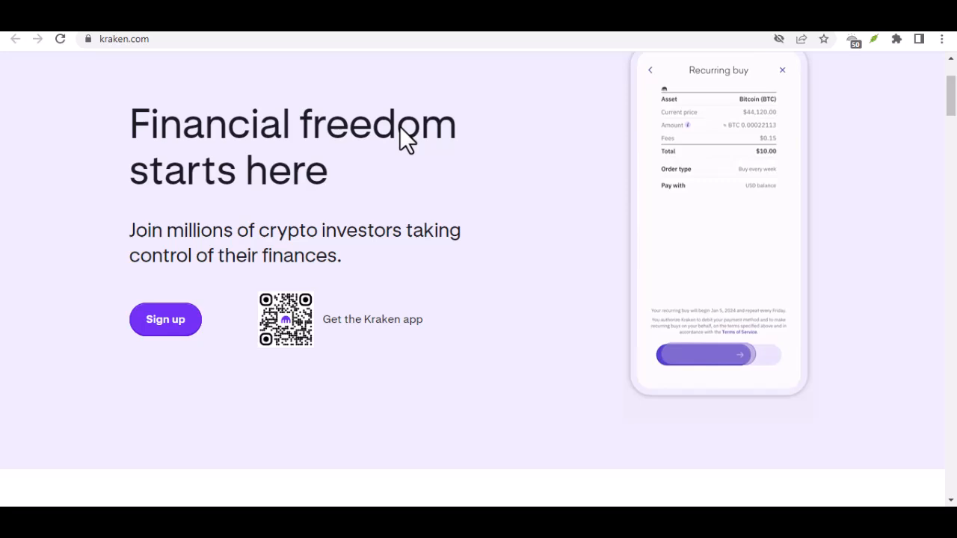
scroll("down", 3)
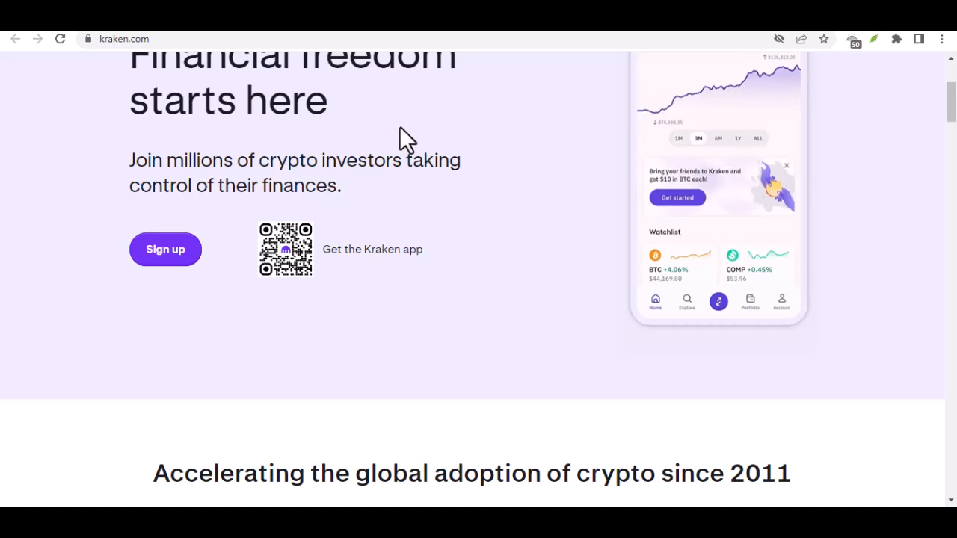
Scroll through the user stats and Buy crypto in minutes section to the Build your crypto portfolio coin list.
scroll("down", 3)
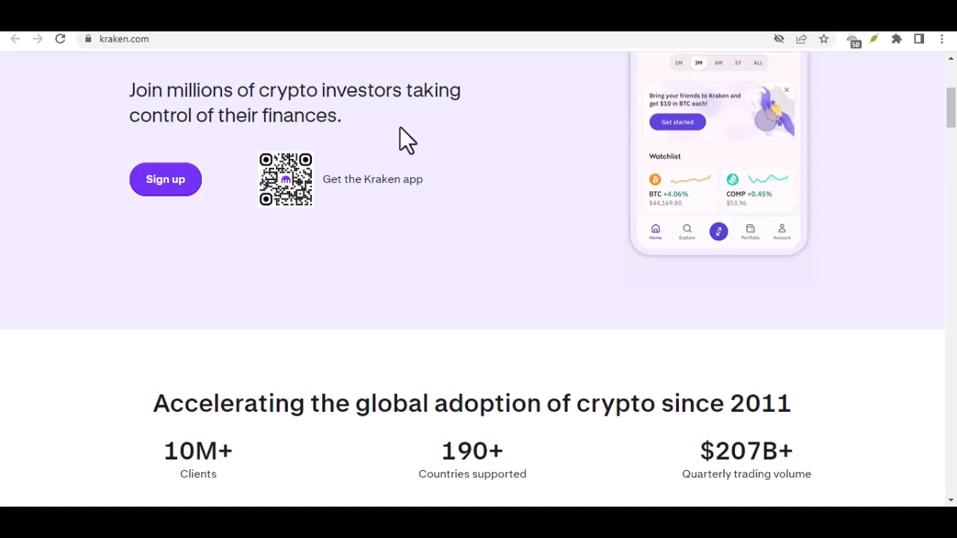
scroll("down", 3)
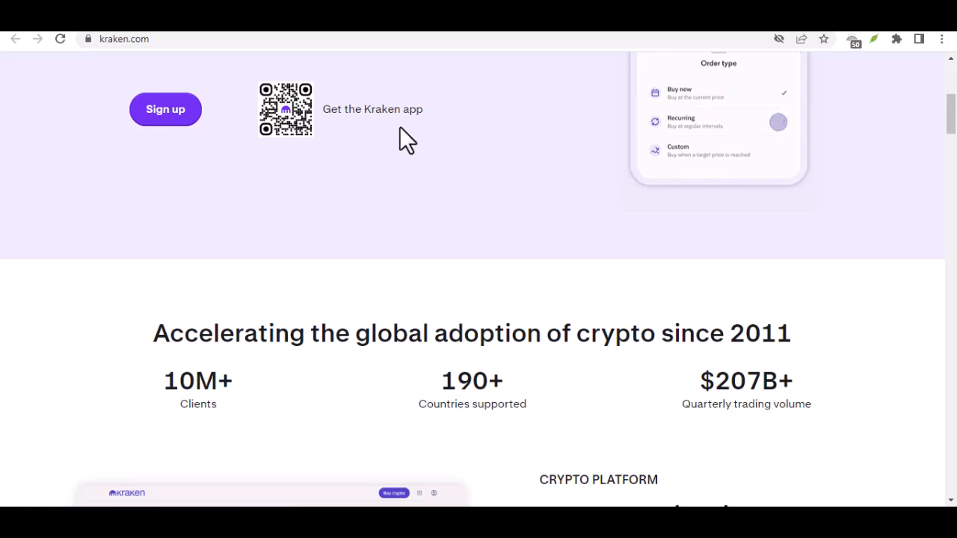
scroll("down", 3)
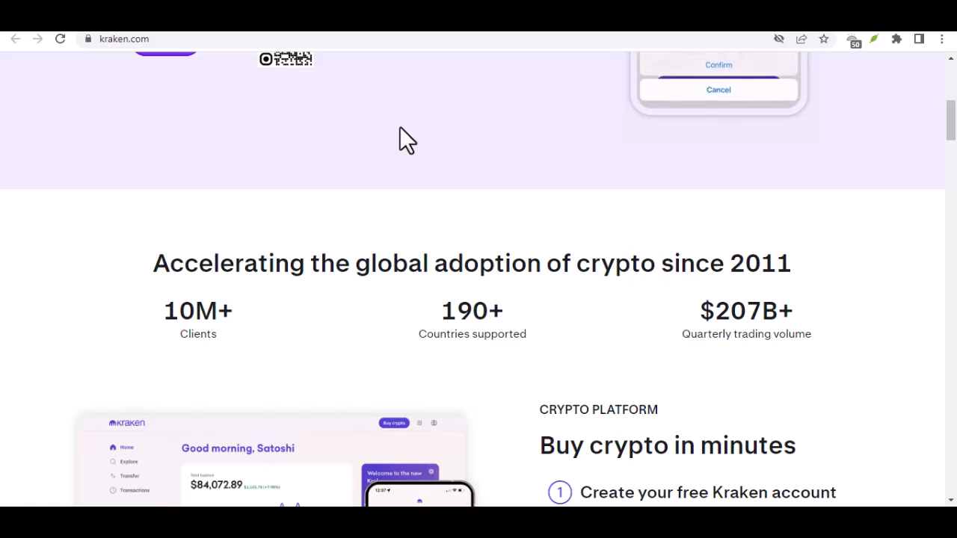
scroll("down", 3)
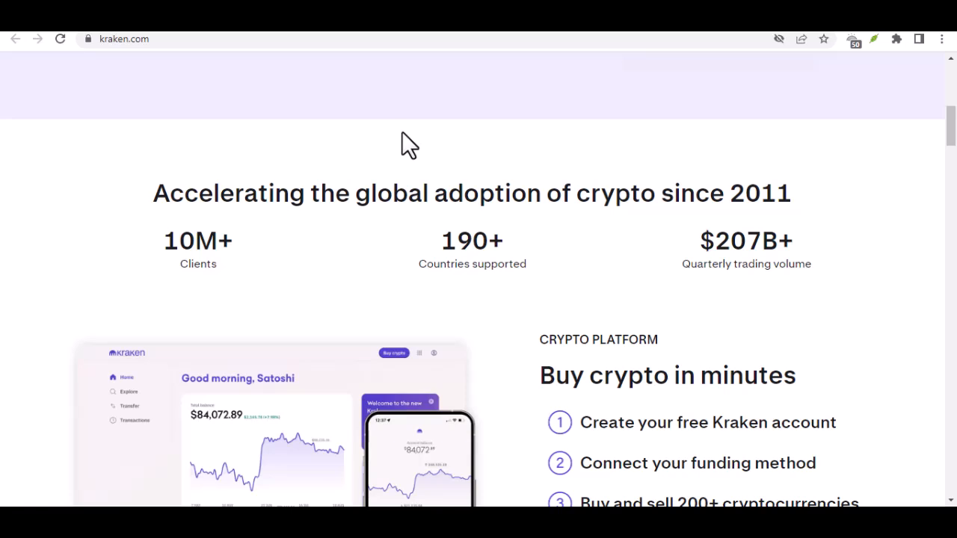
scroll("down", 3)
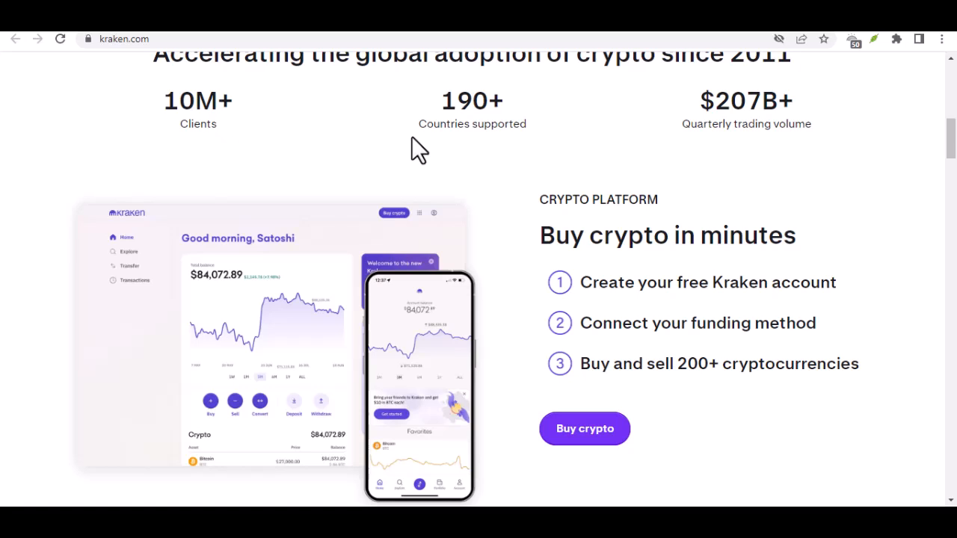
scroll("down", 3)
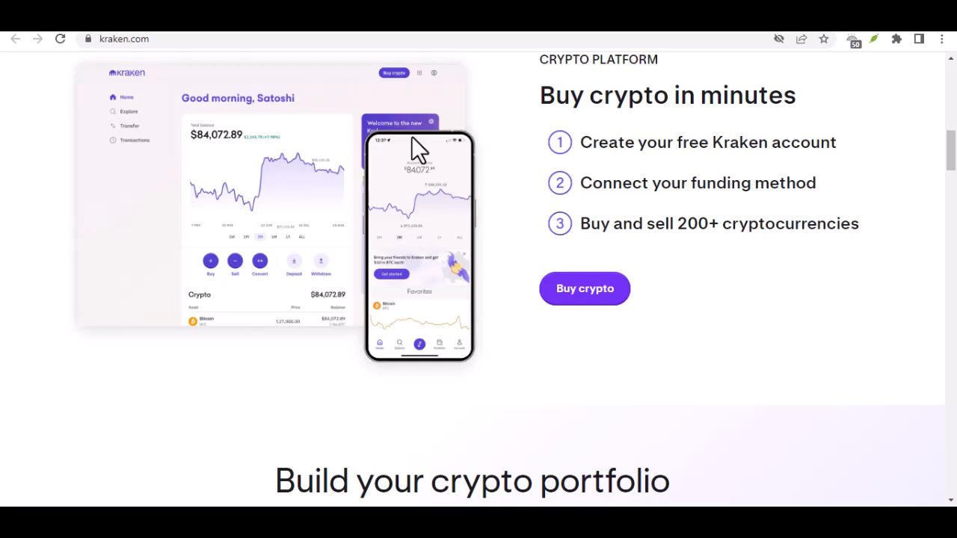
scroll("down", 3)
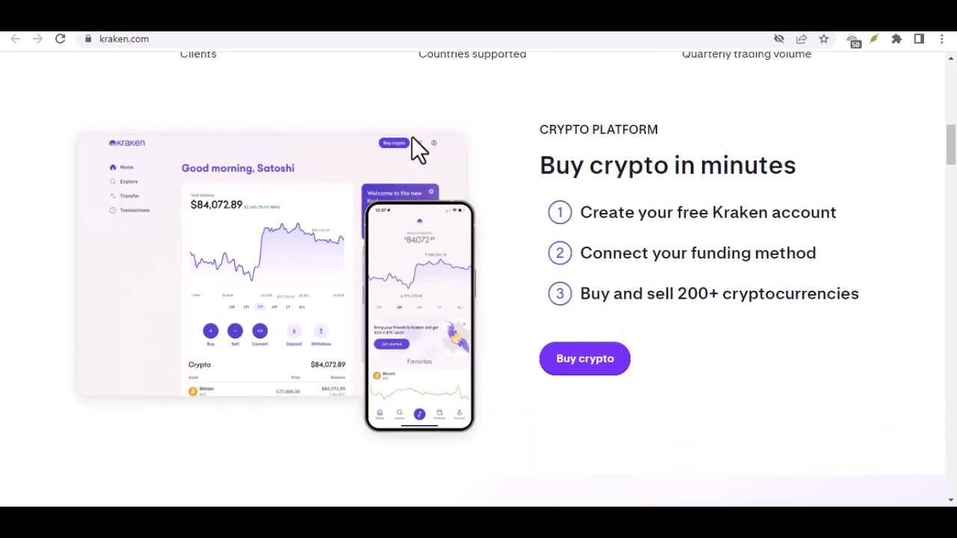
scroll("down", 3)
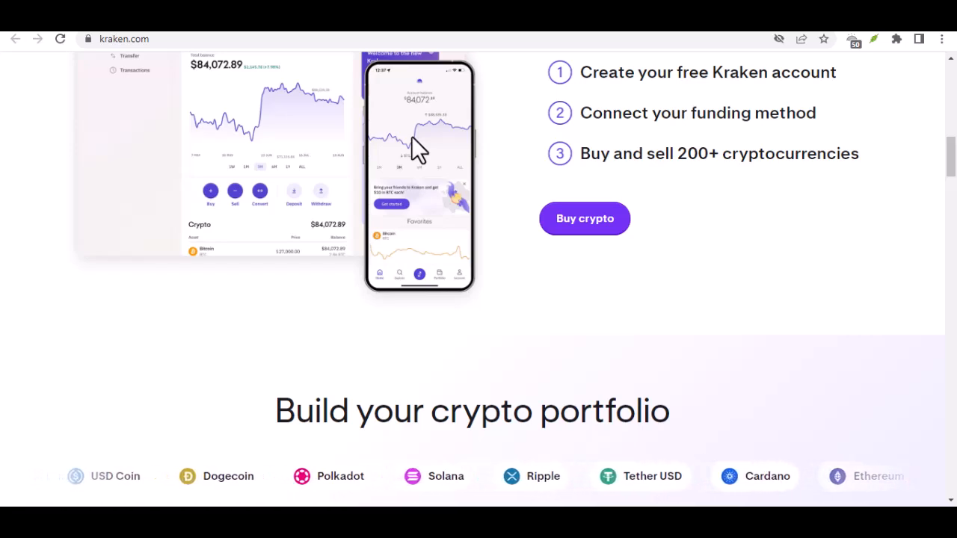
scroll("down", 3)
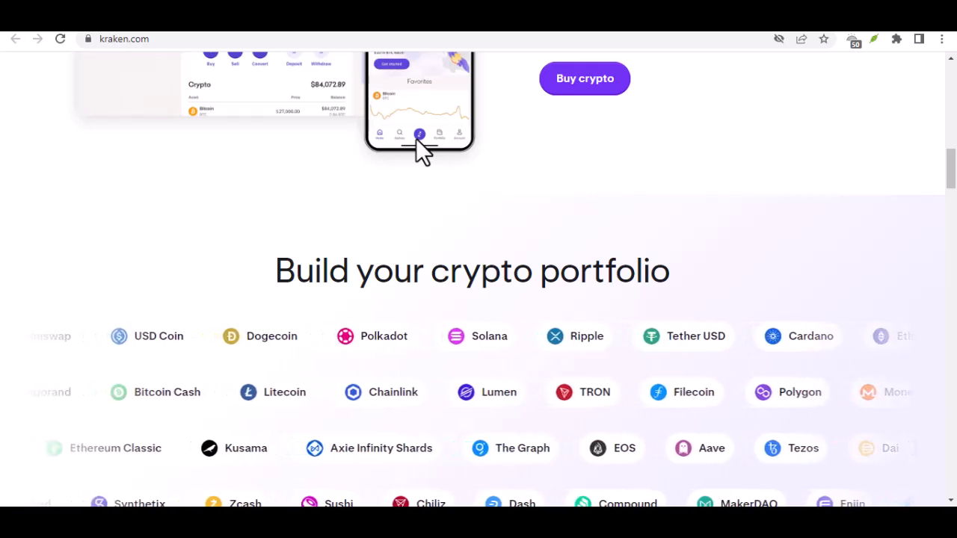
Scroll past Why Kraken? to the Earn rewards on your crypto staking cards with APR ranges.
scroll("down", 3)
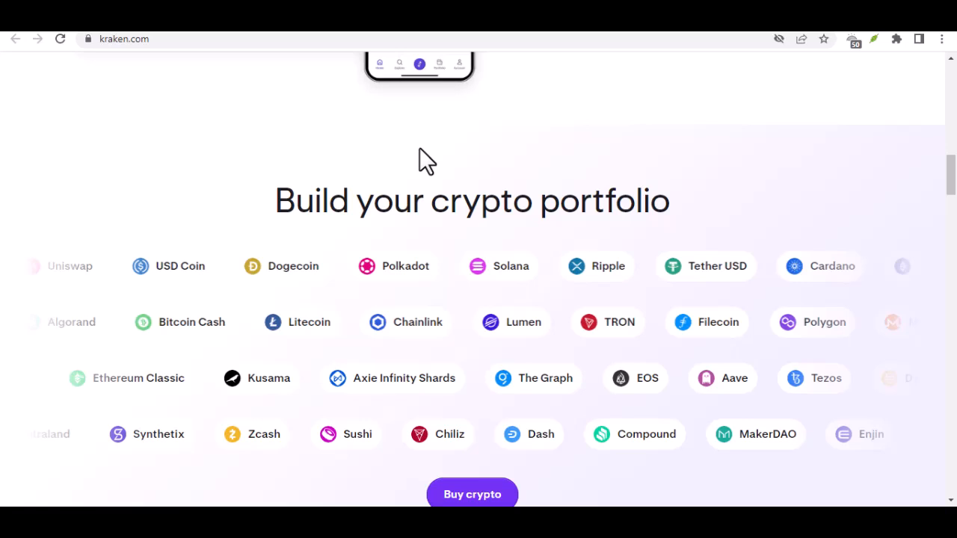
scroll("down", 3)
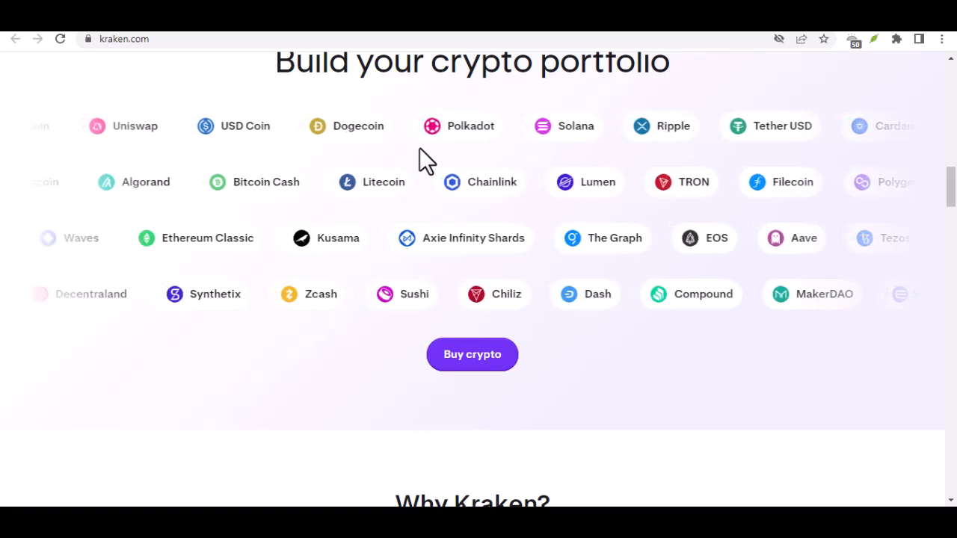
scroll("down", 3)
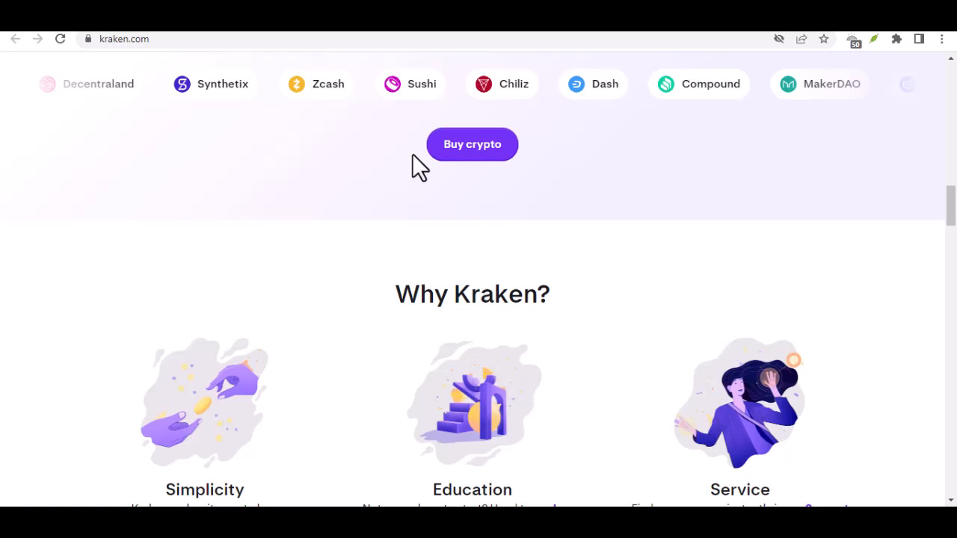
scroll("down", 3)
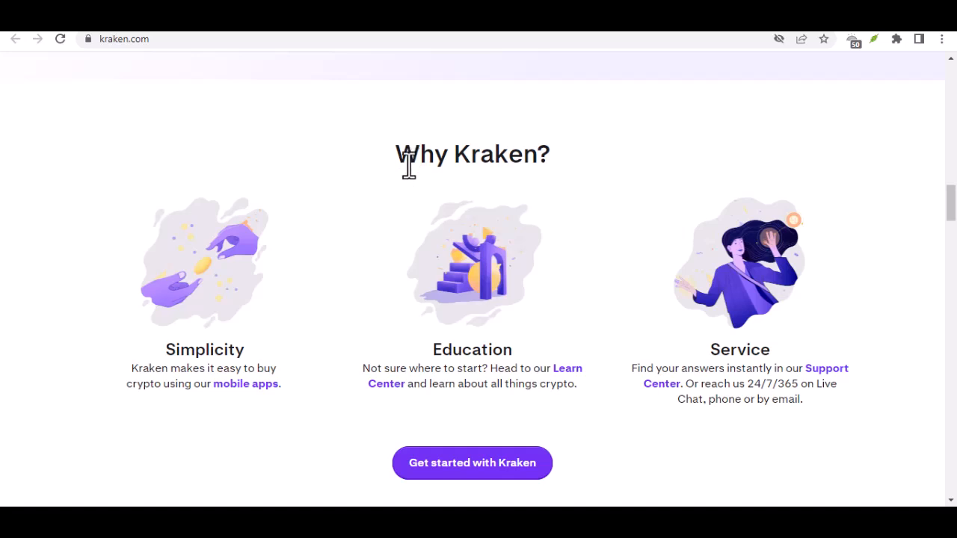
scroll("down", 3)
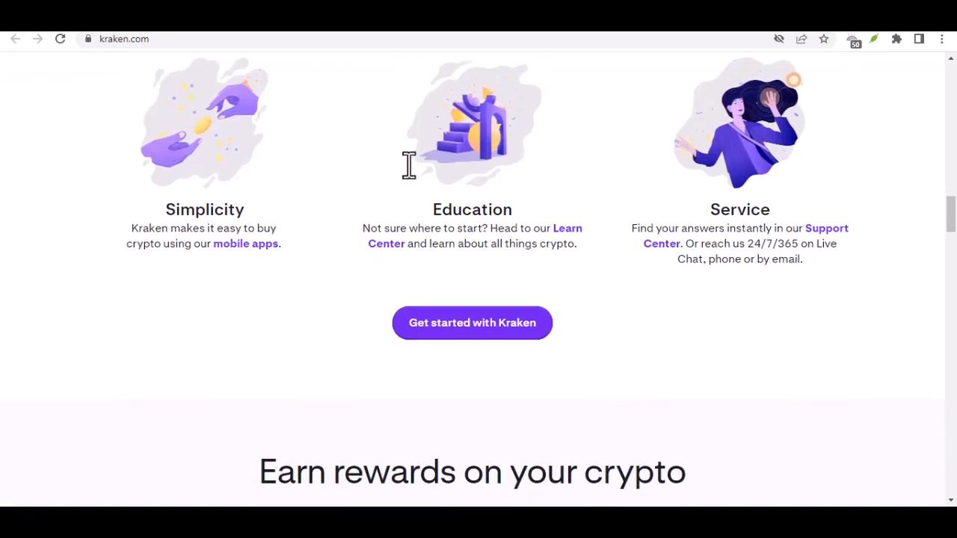
scroll("down", 3)
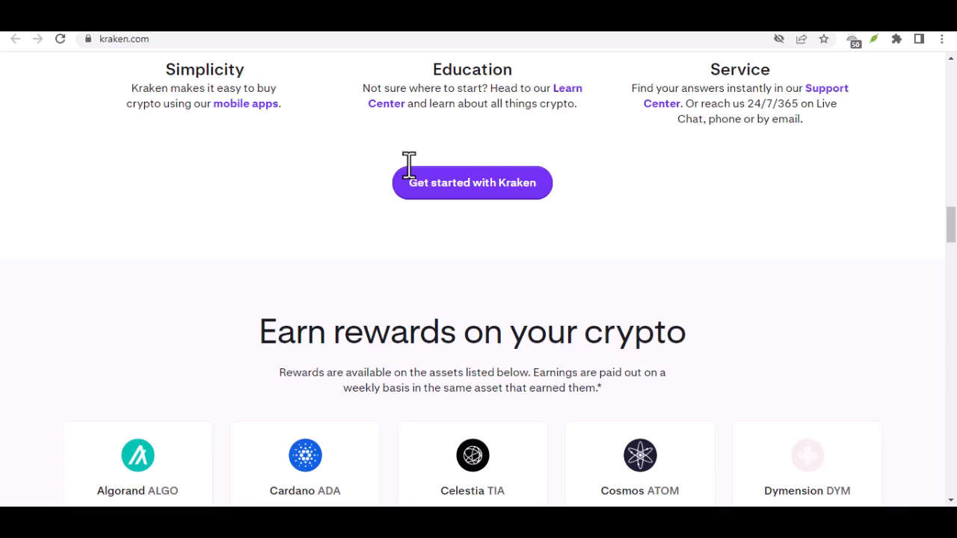
scroll("down", 3)
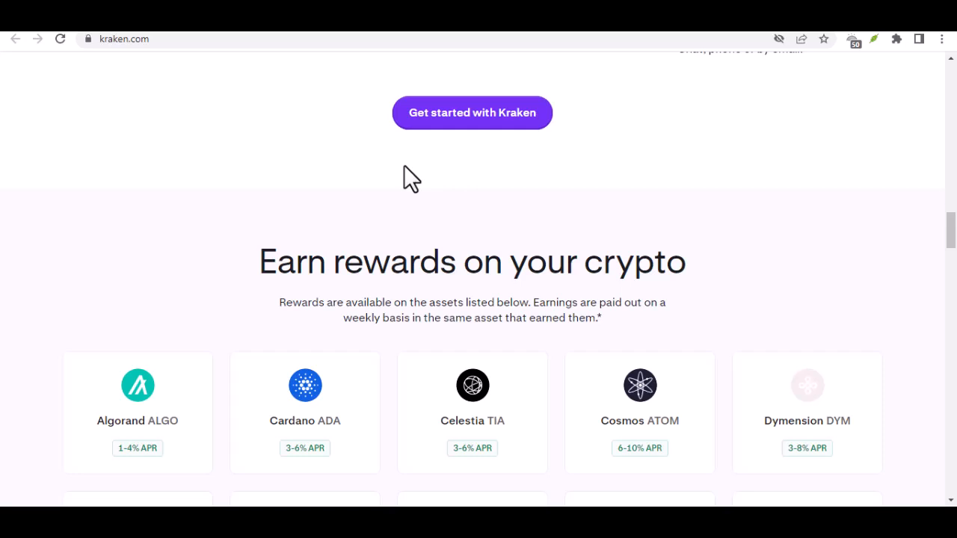
Scroll down through the remaining staking coin cards to the end of the rewards list.
scroll("down", 3)
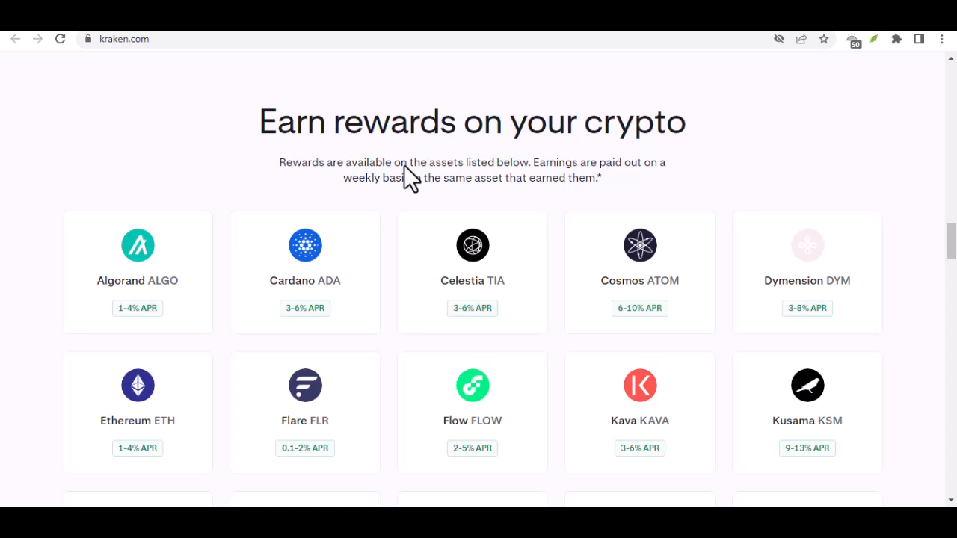
scroll("down", 3)
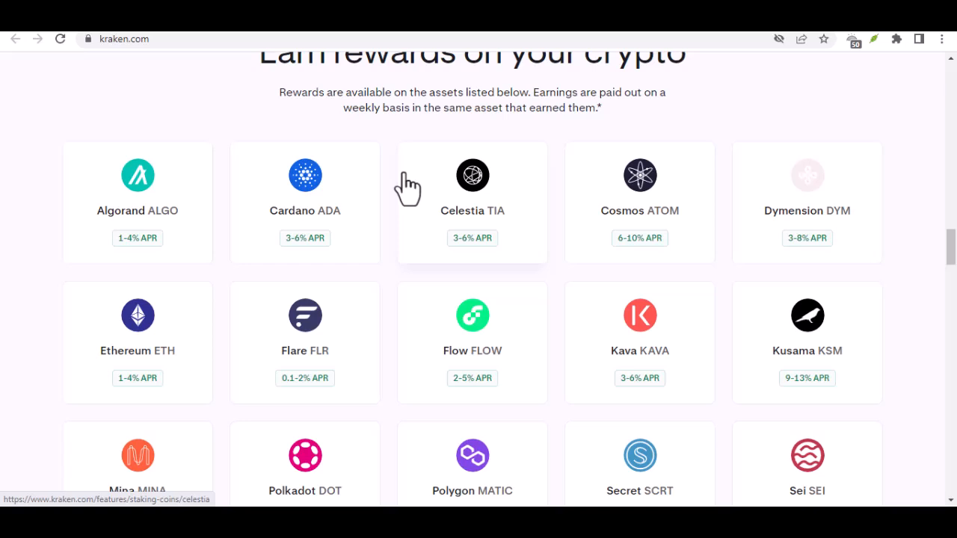
scroll("down", 3)
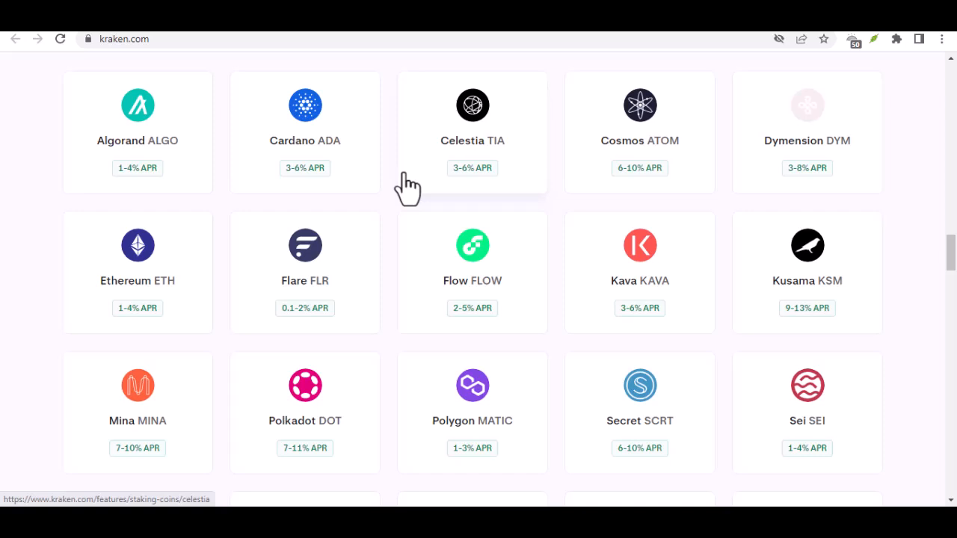
scroll("down", 3)
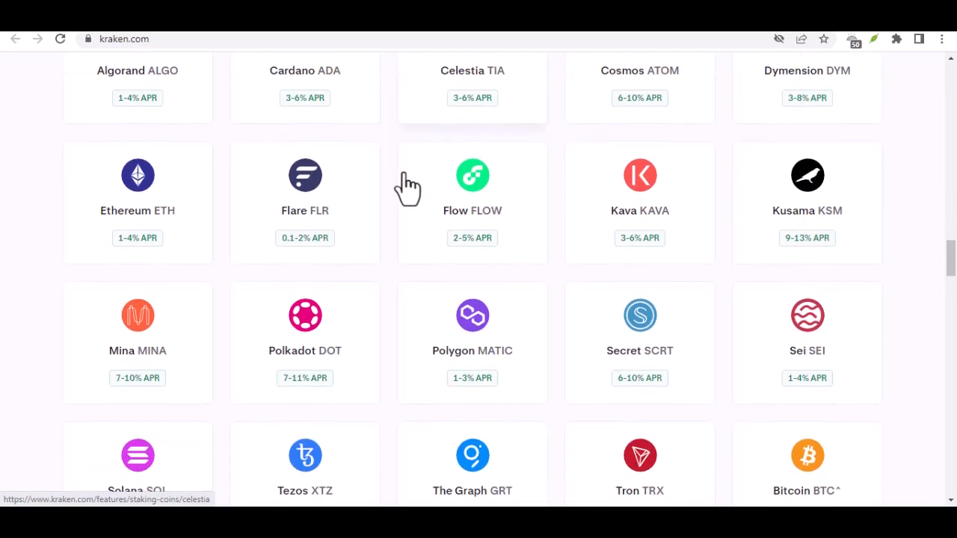
scroll("down", 3)
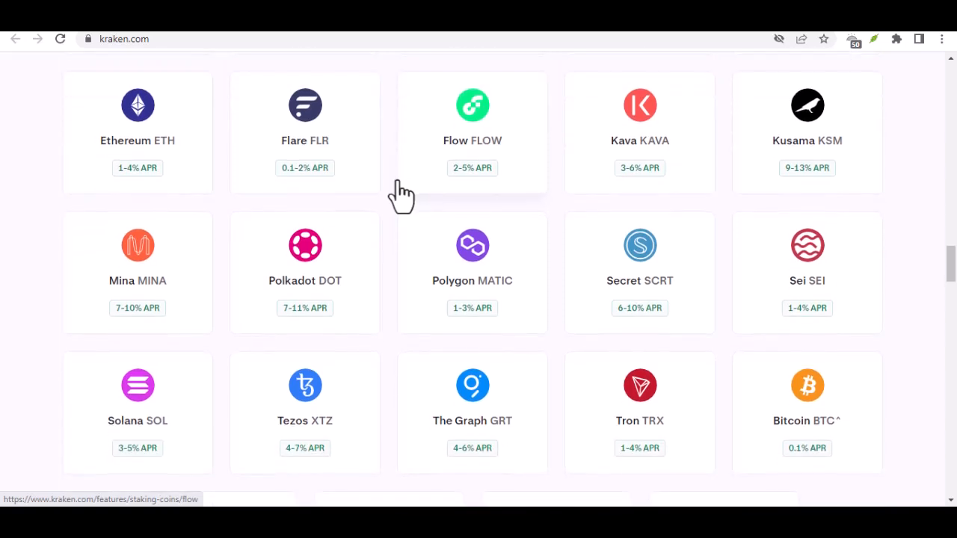
scroll("down", 3)
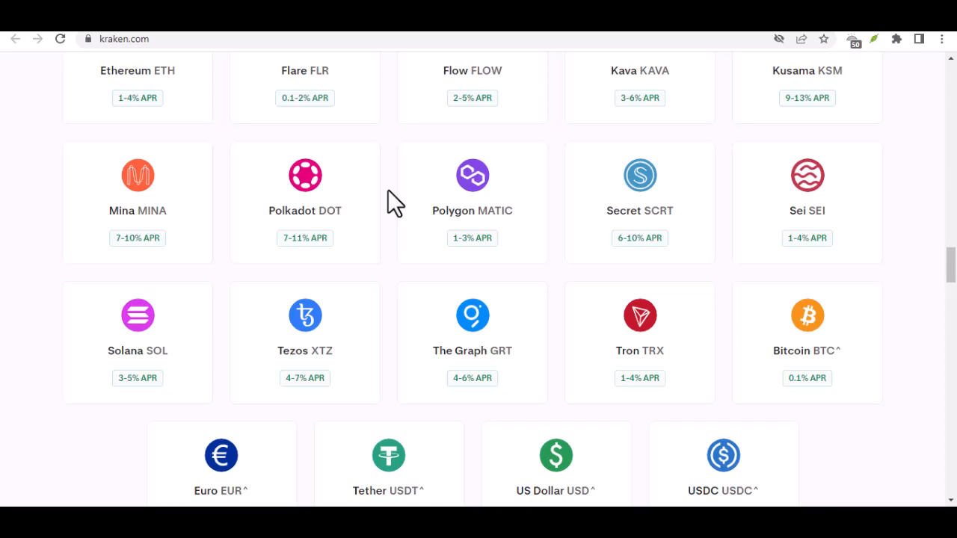
Scroll to the rewards highlights, Start earning today button and disclaimer, with Kraken Pro starting below.
scroll("down", 3)
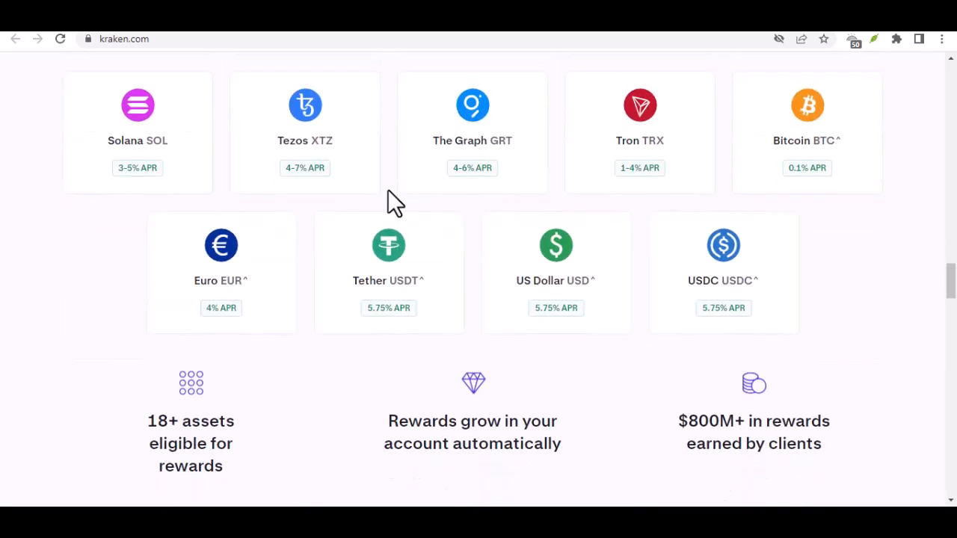
scroll("down", 3)
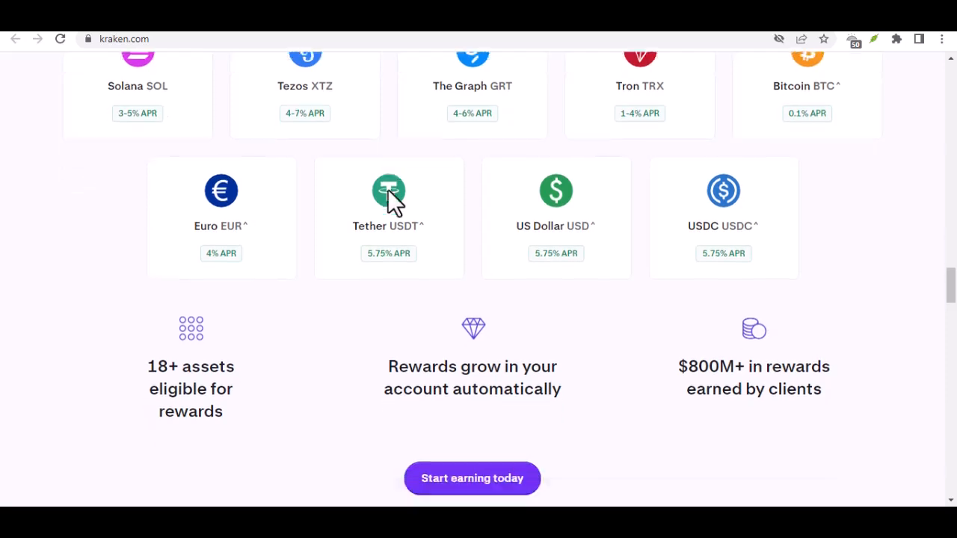
scroll("down", 3)
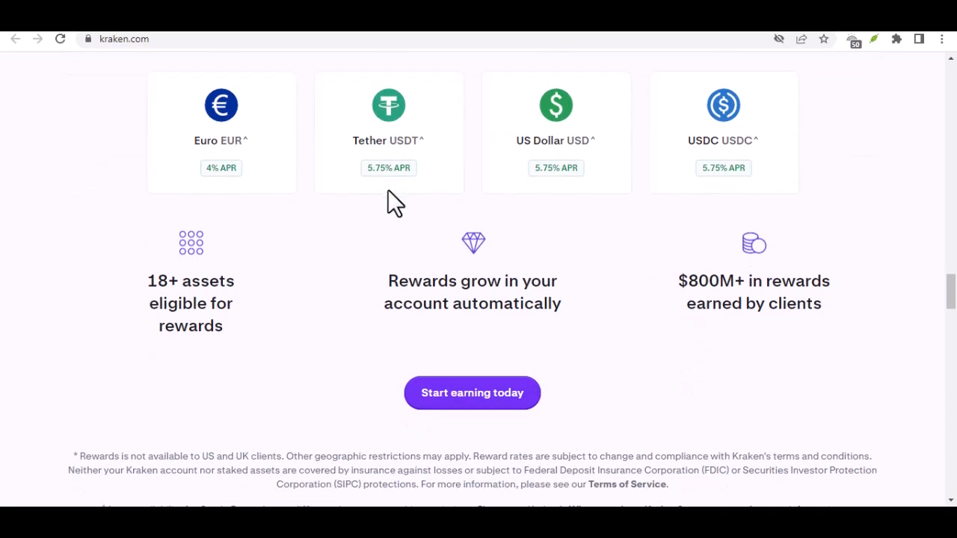
scroll("down", 3)
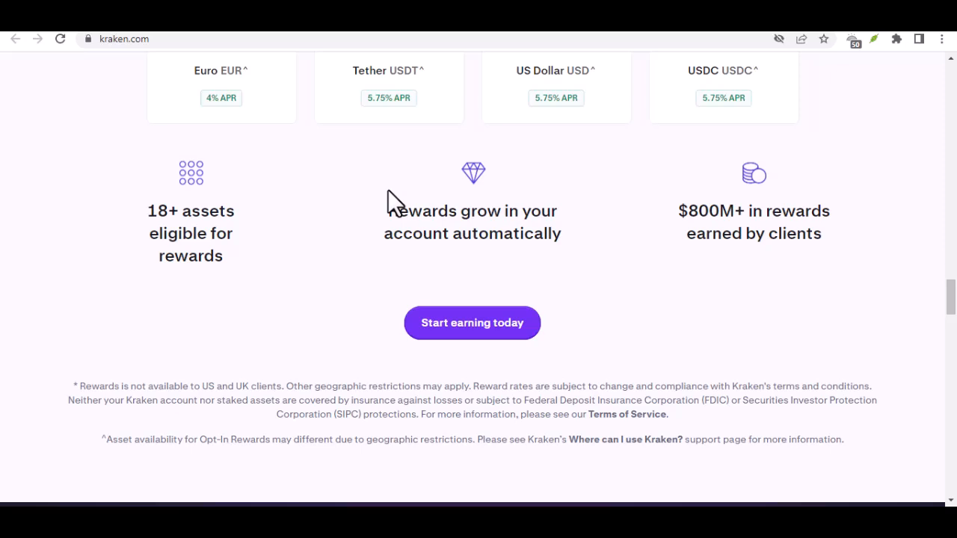
scroll("down", 3)
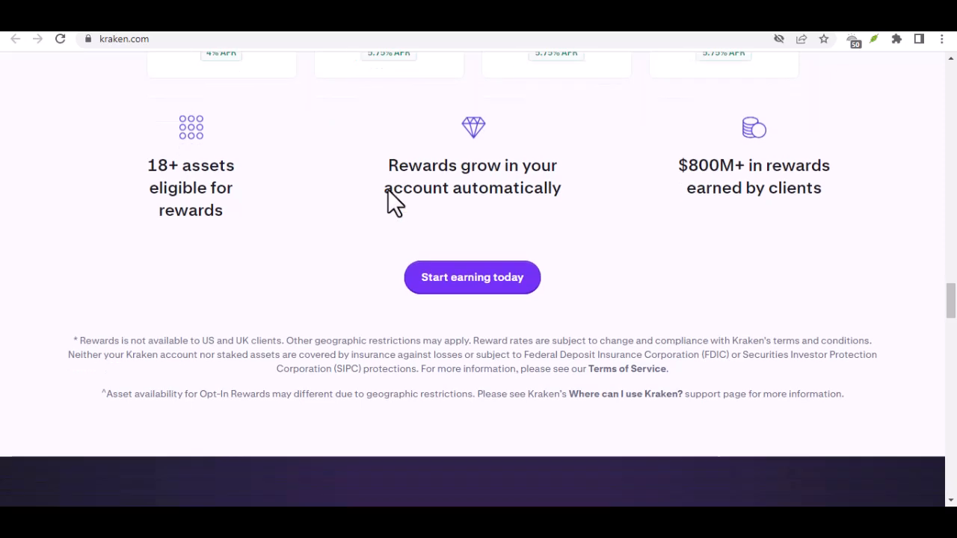
scroll("down", 3)
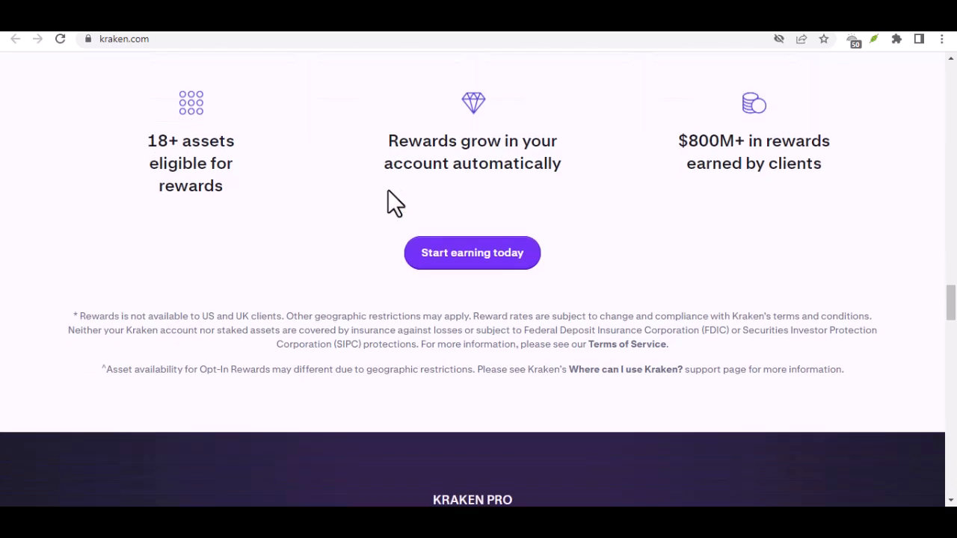
Scroll down through the Kraken Pro trading interface screenshot.
scroll("down", 3)
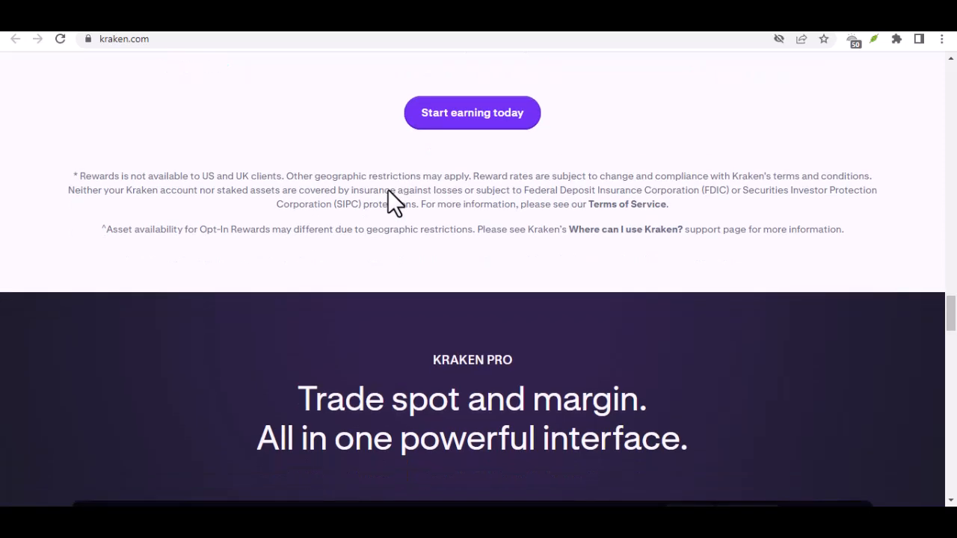
scroll("down", 3)
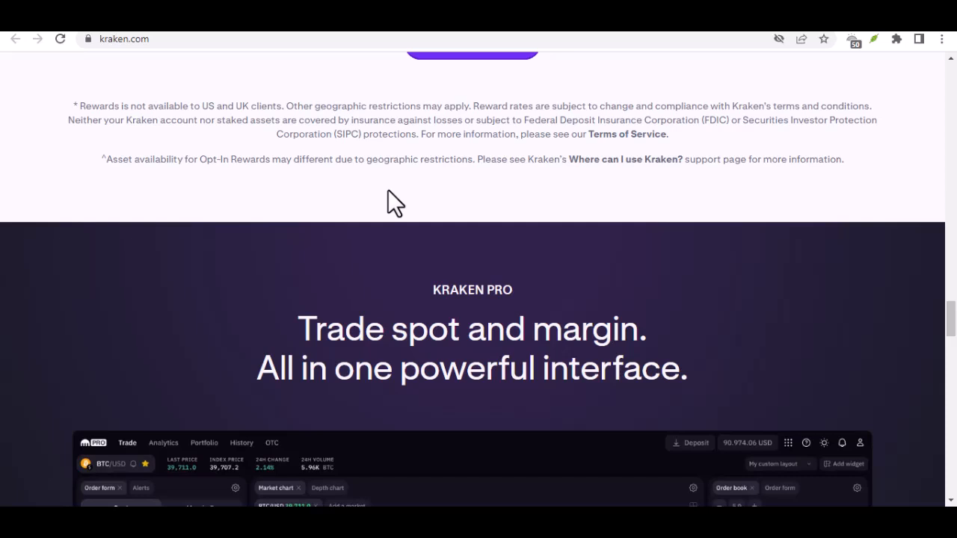
scroll("down", 3)
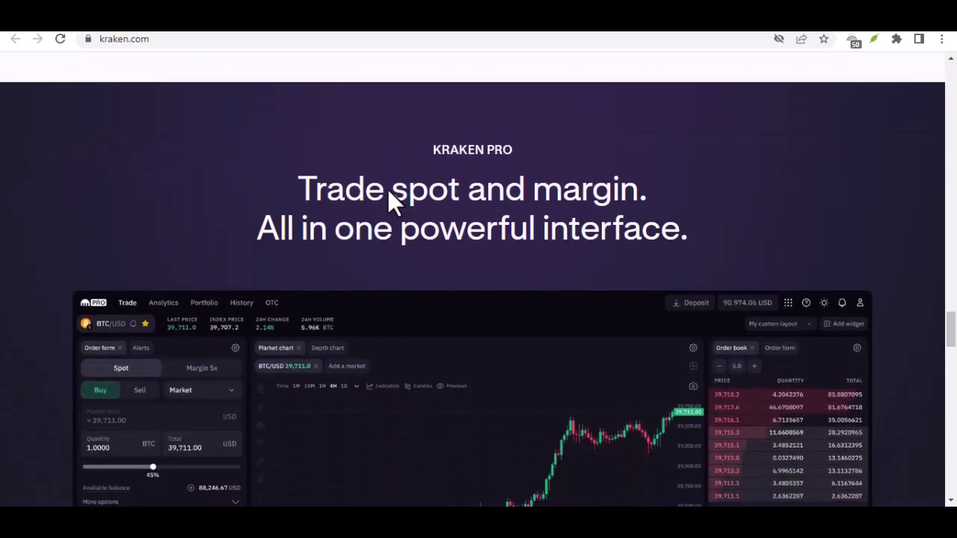
scroll("down", 3)
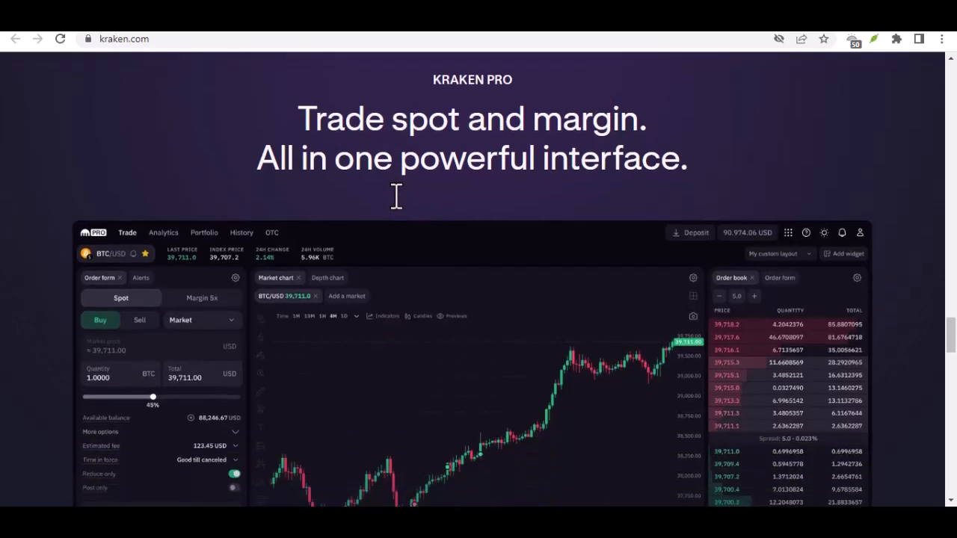
scroll("down", 3)
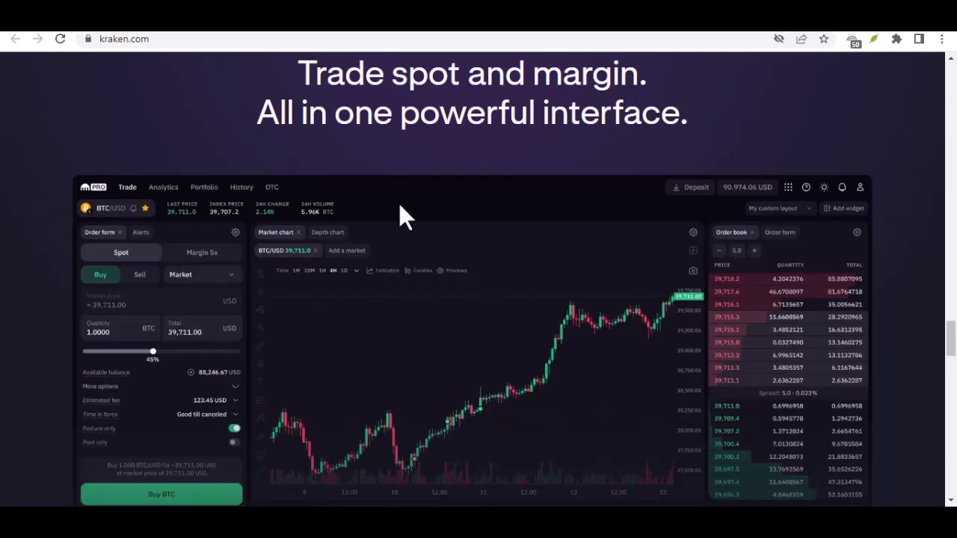
Scroll to the Low spreads, Deep liquidity and rate-limit highlights with the Trade crypto button.
scroll("down", 3)
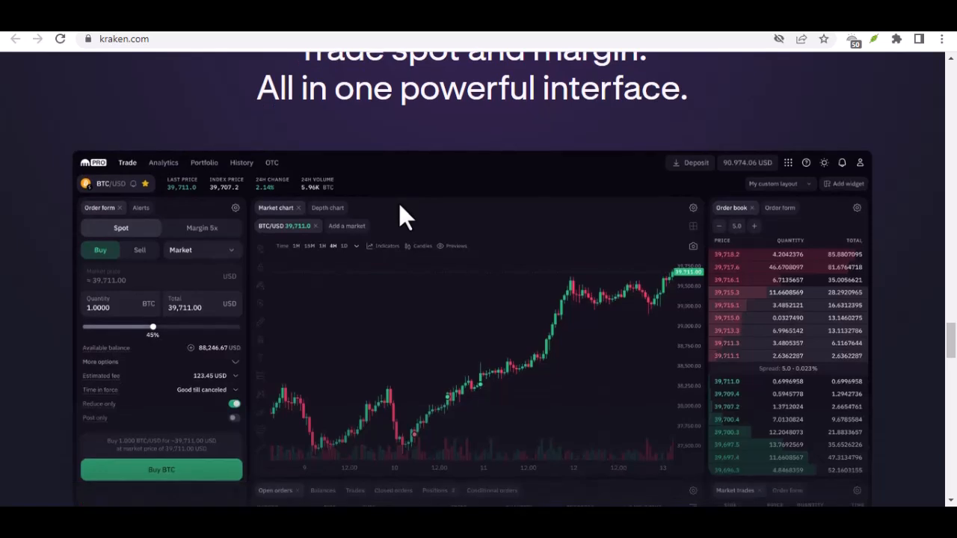
scroll("down", 3)
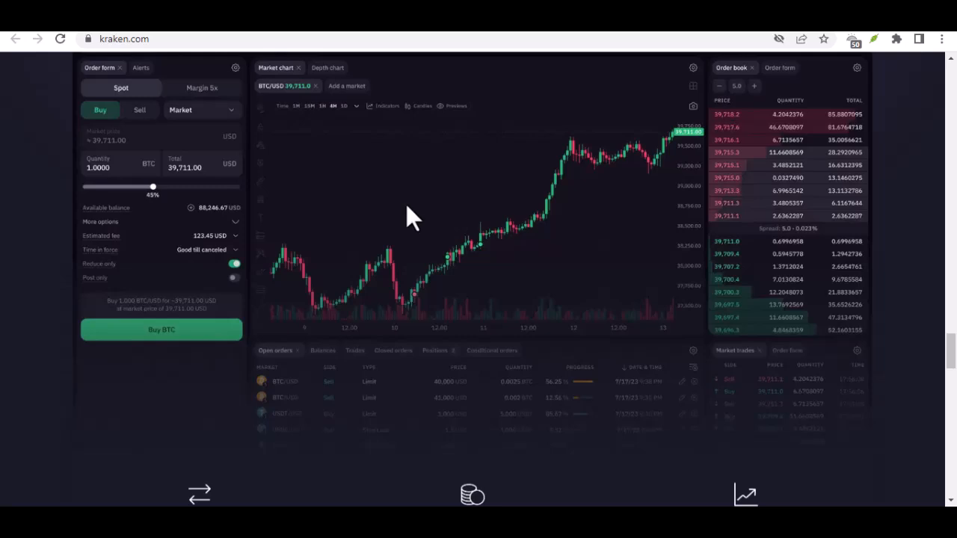
scroll("down", 3)
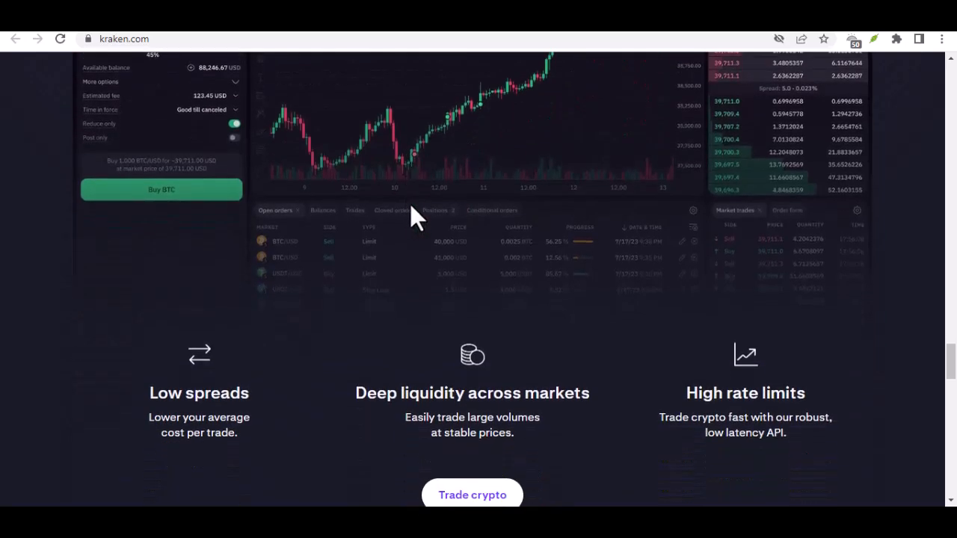
scroll("down", 3)
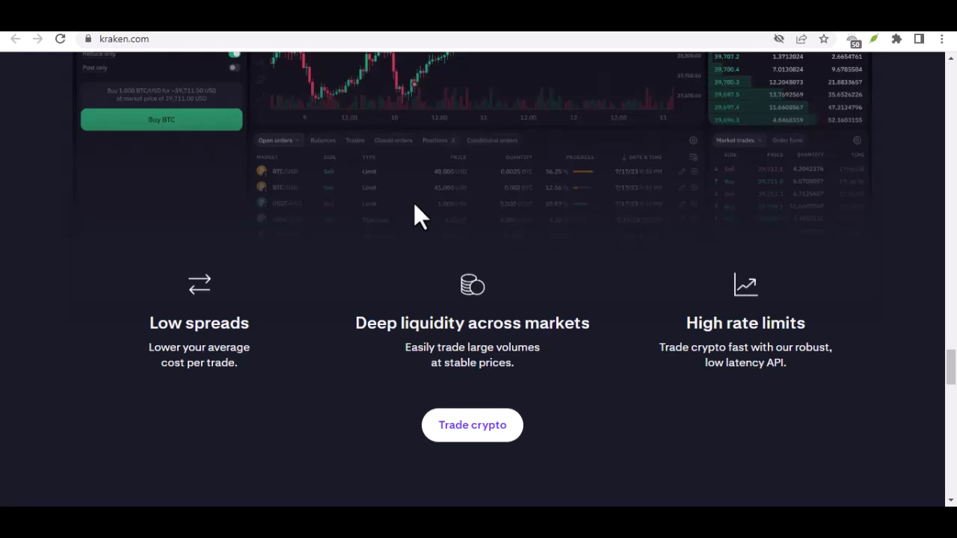
mouse_move(430, 221)
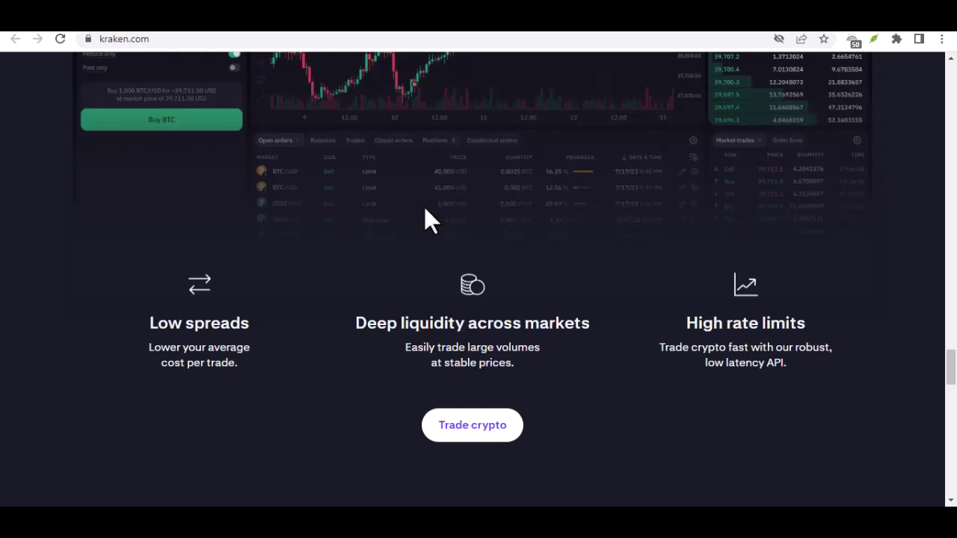
scroll("down", 3)
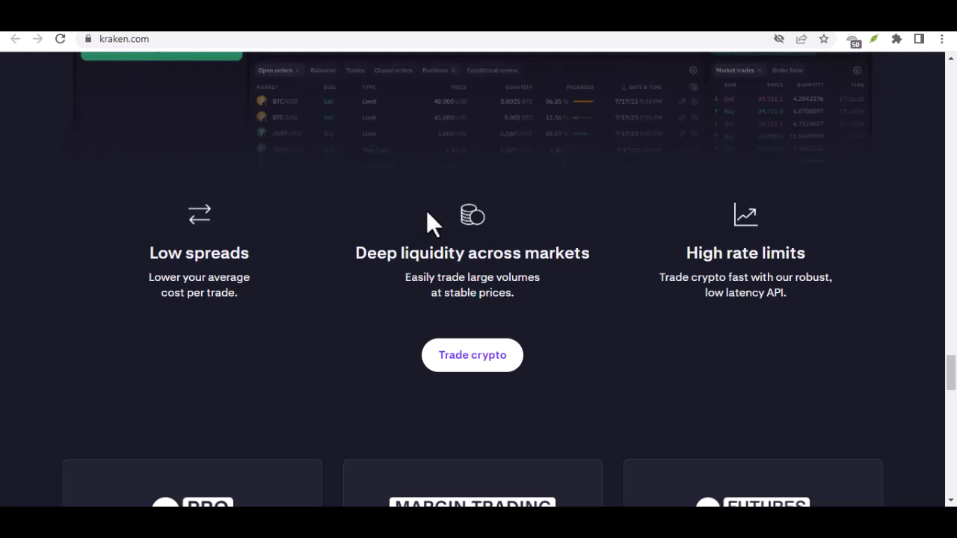
Scroll until the Pro, Margin Trading and Futures cards are fully visible above Start your crypto journey.
scroll("down", 3)
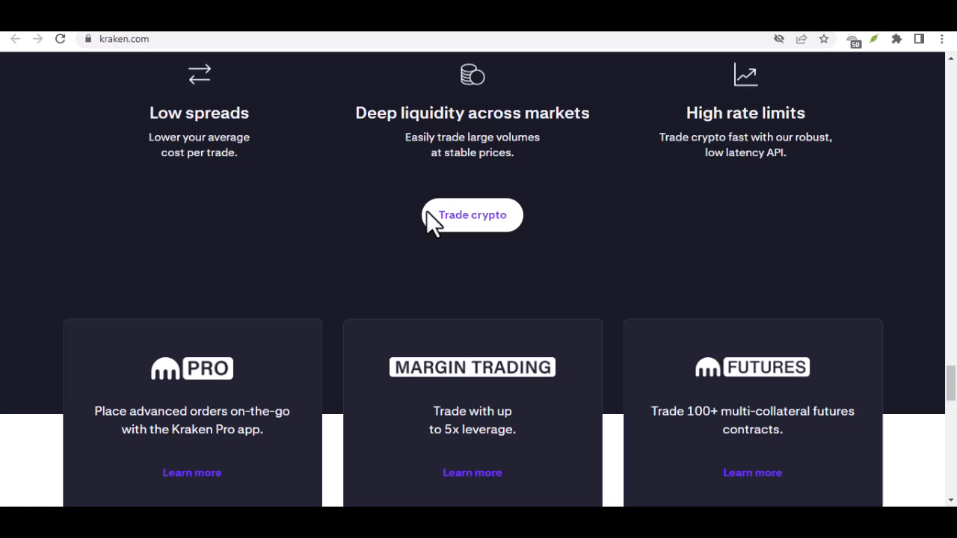
scroll("down", 3)
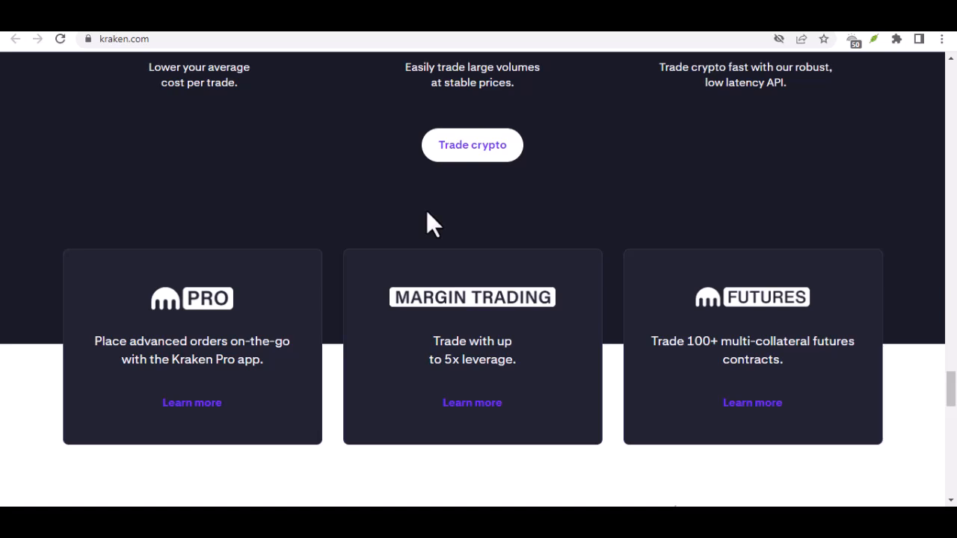
scroll("down", 3)
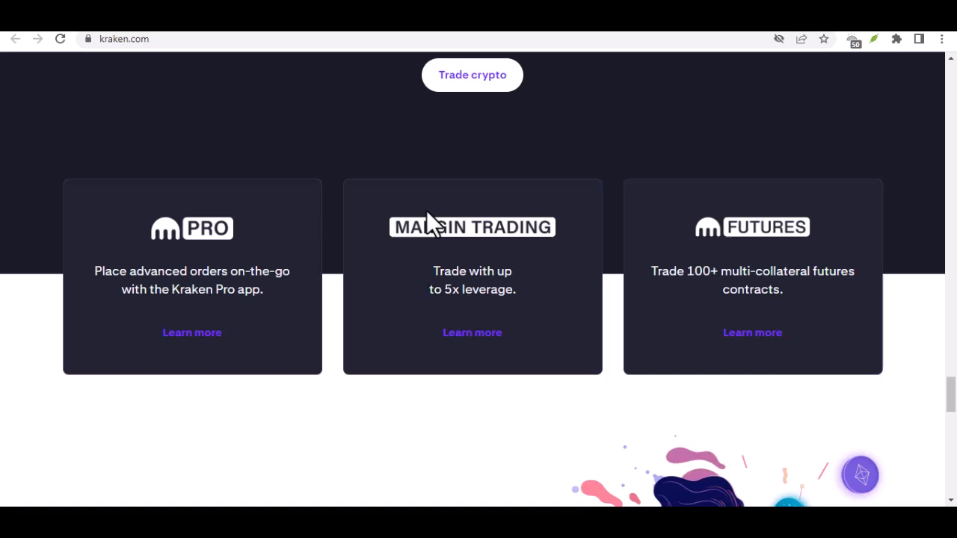
scroll("down", 3)
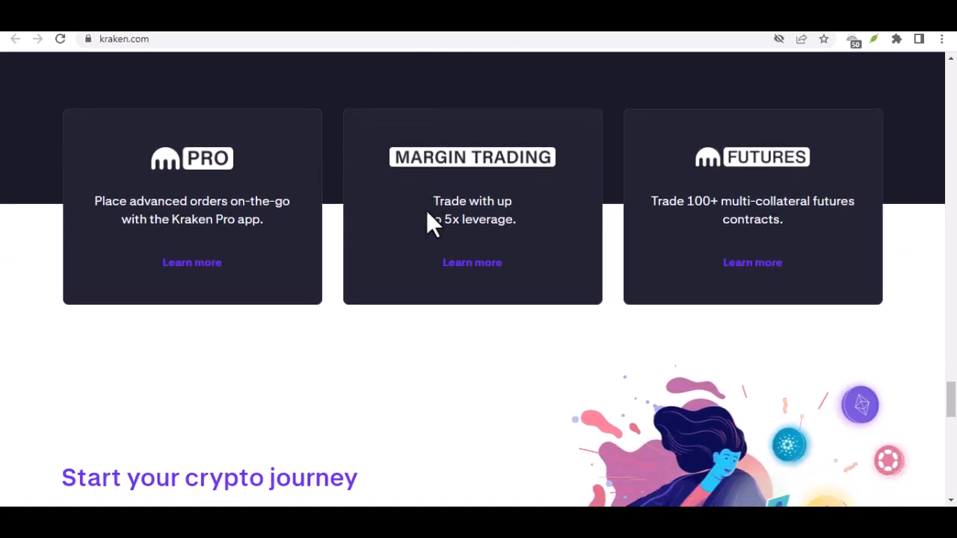